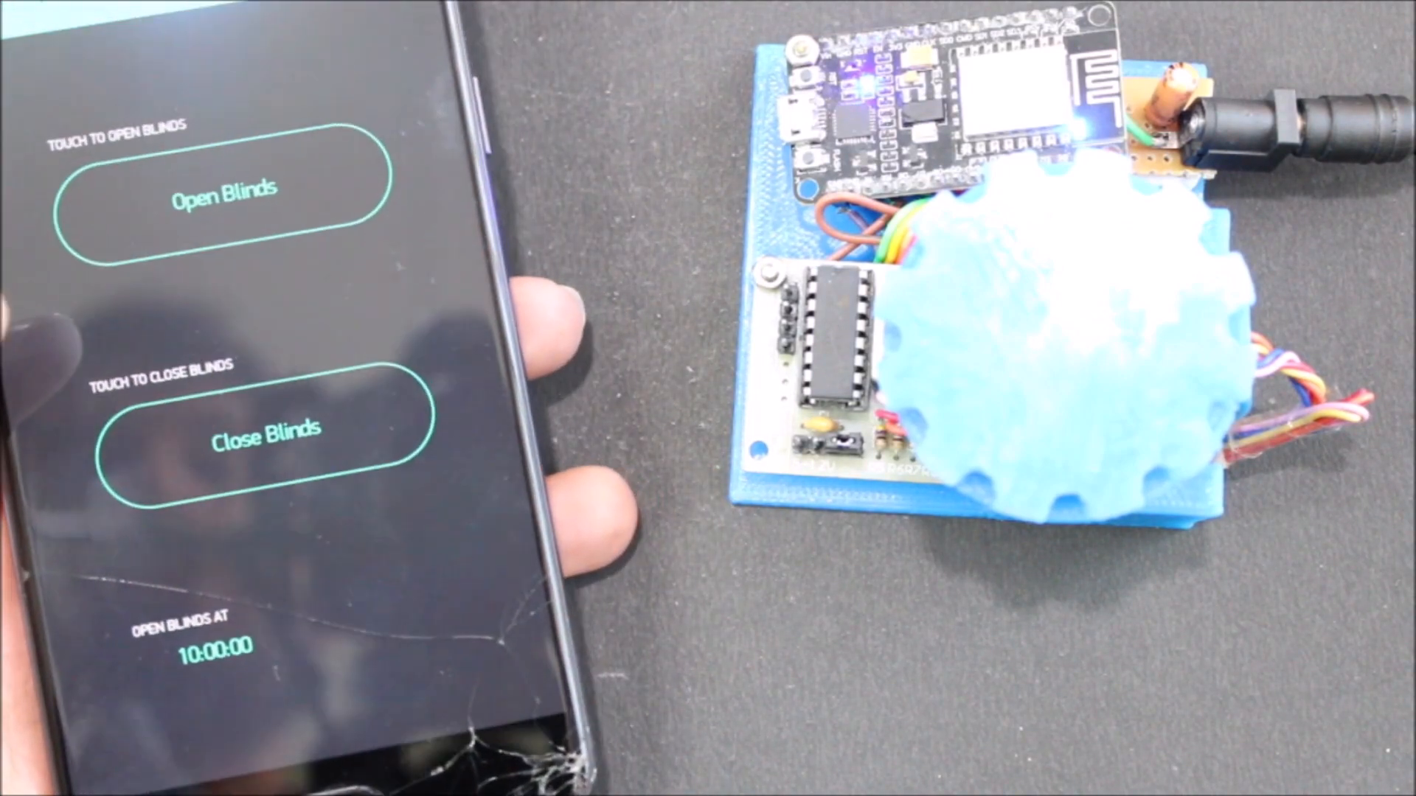
Trigger Close Blinds in the Blynk app so the motor's blue gear rotates
click(262, 429)
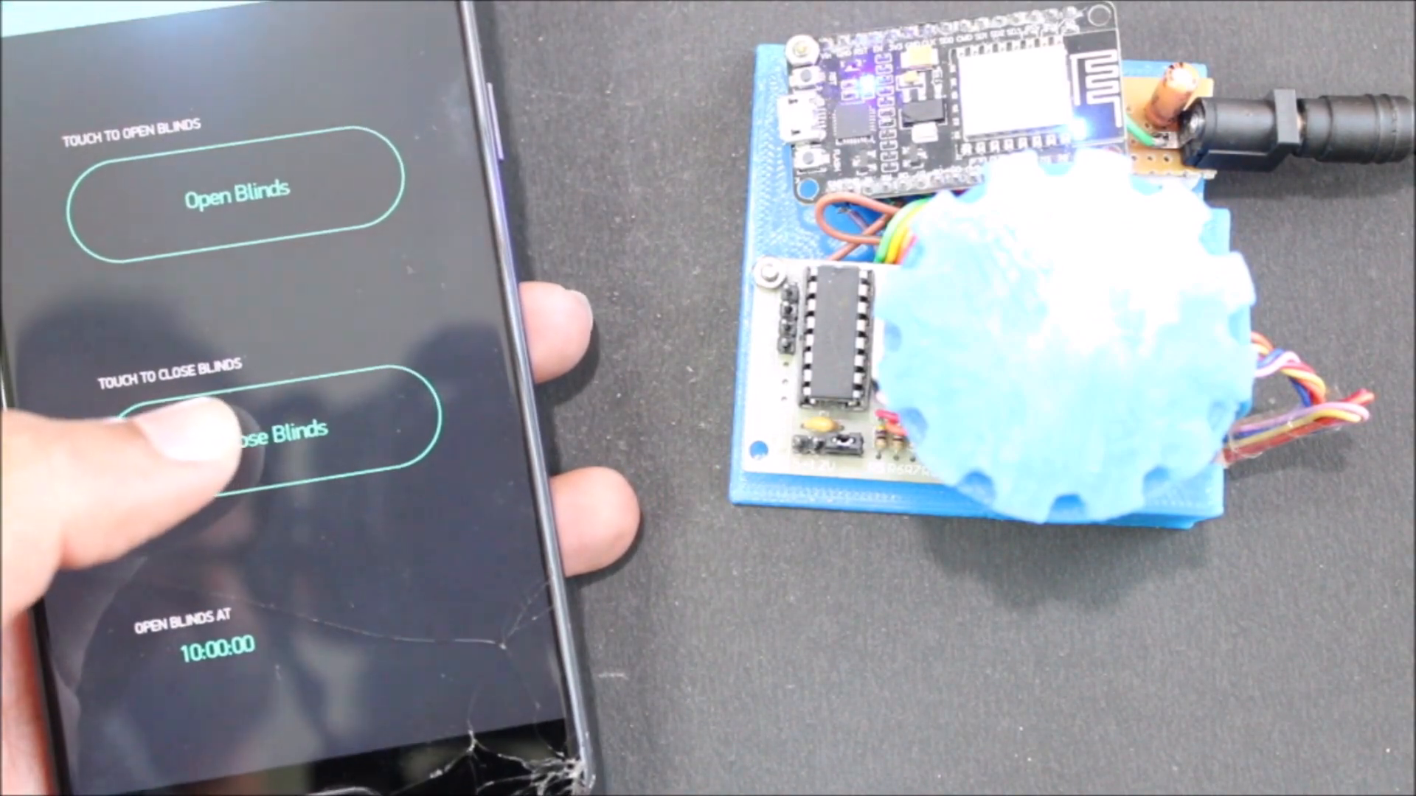
click(274, 427)
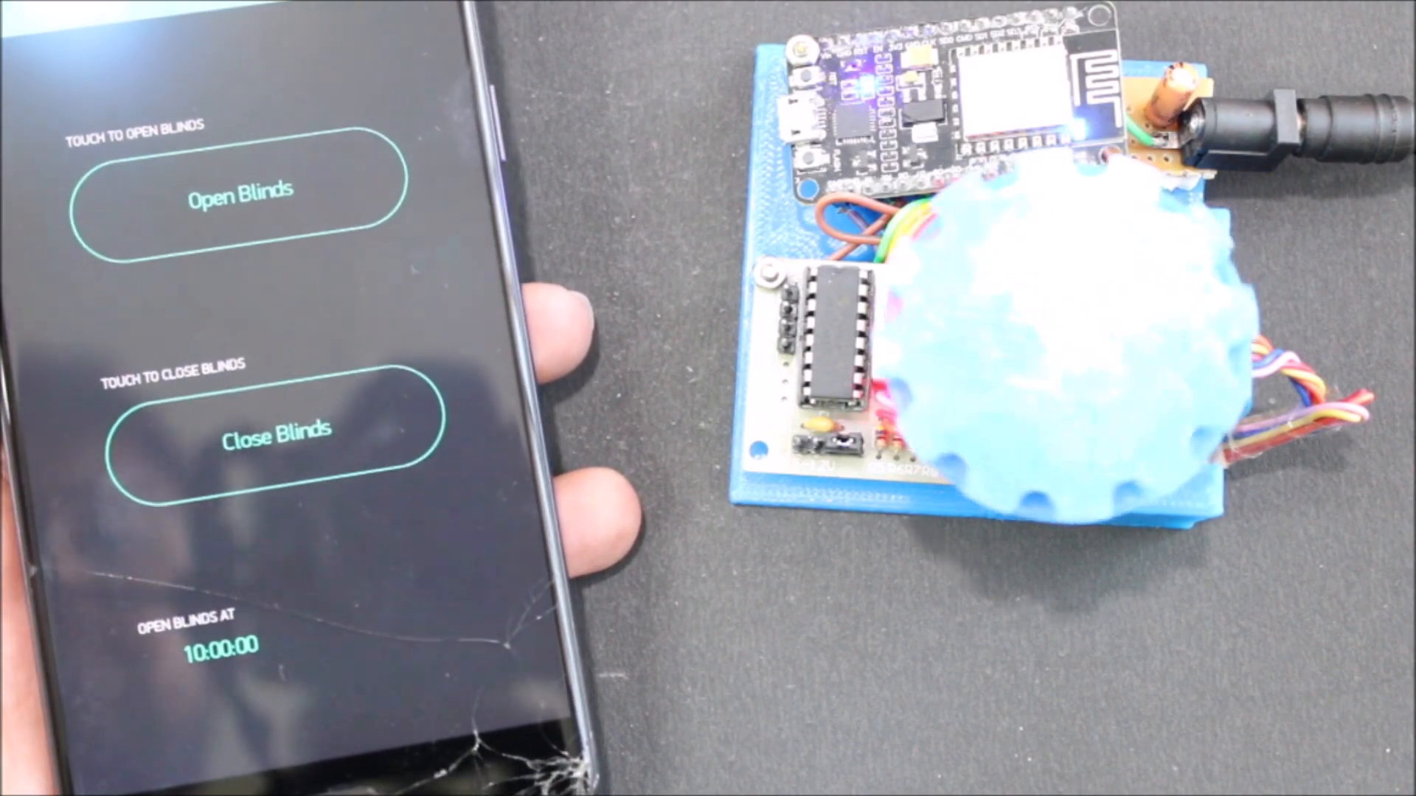